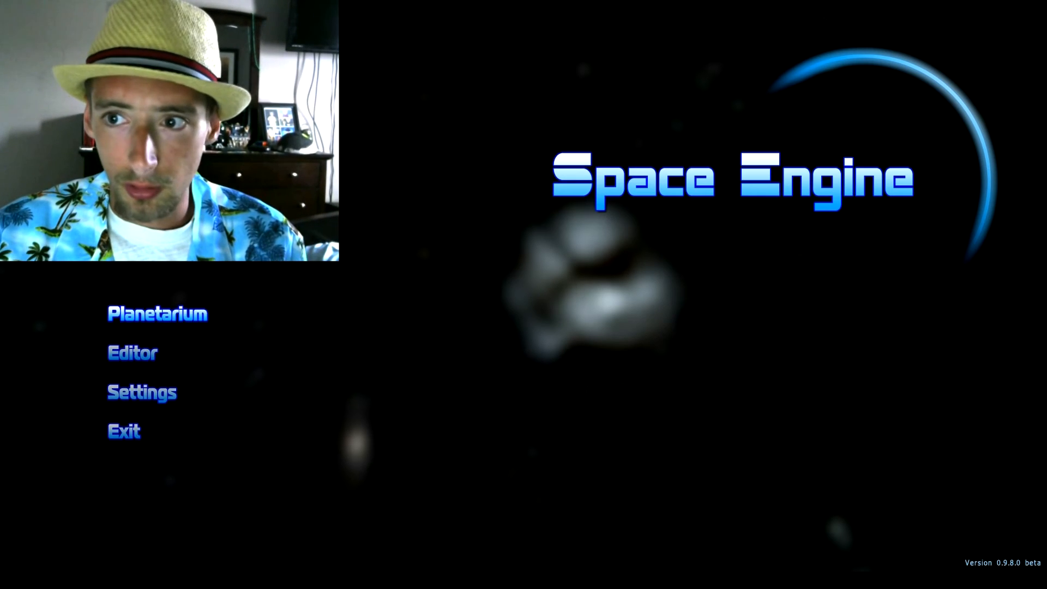
- Enter the planetarium from the SpaceEngine title screen
{"action": "left_click", "coordinate": [157, 313]}
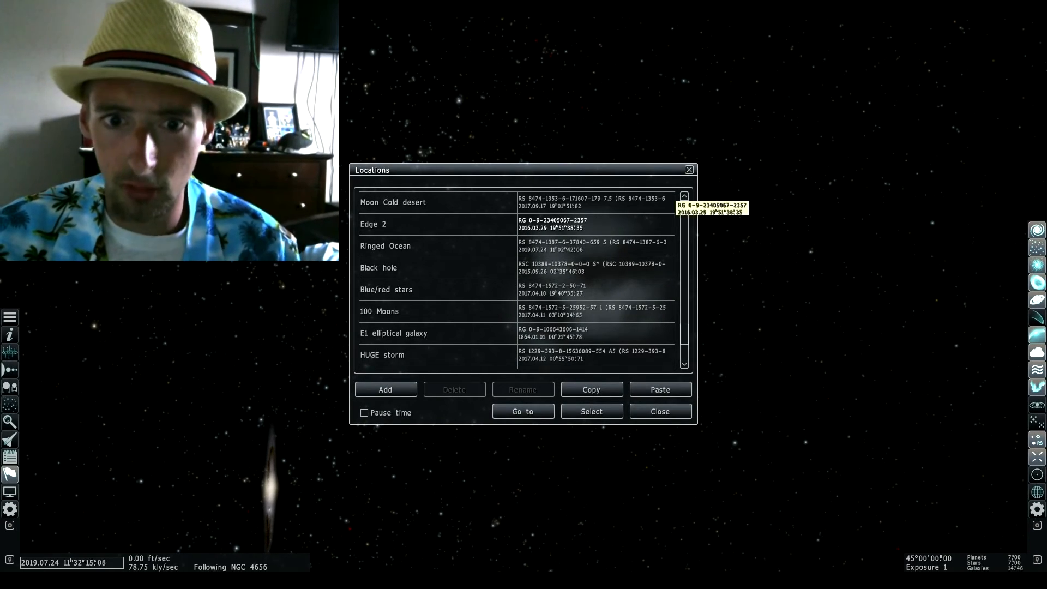
- Select the Super rings bookmark for 1SWASP J1407 b in the Locations list
{"action": "scroll", "scroll_direction": "down", "scroll_amount": 3}
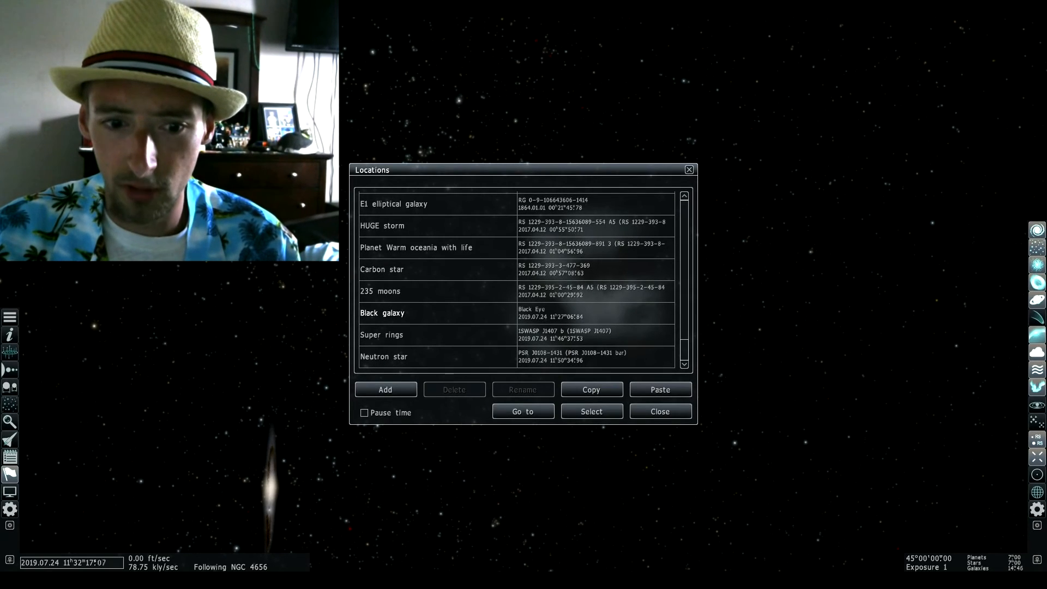
{"action": "left_click", "coordinate": [379, 290]}
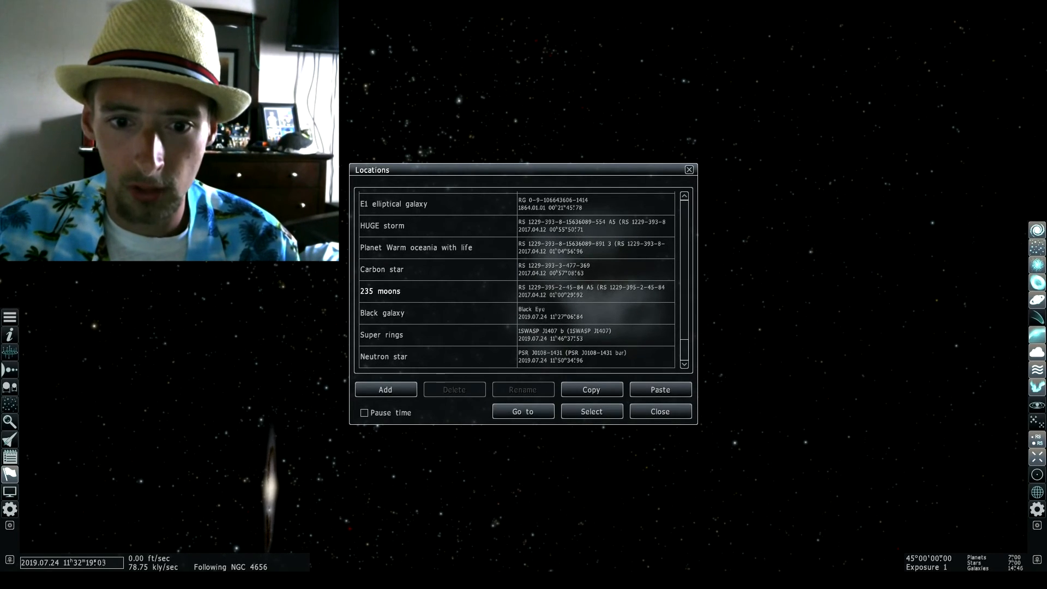
{"action": "left_click", "coordinate": [383, 313]}
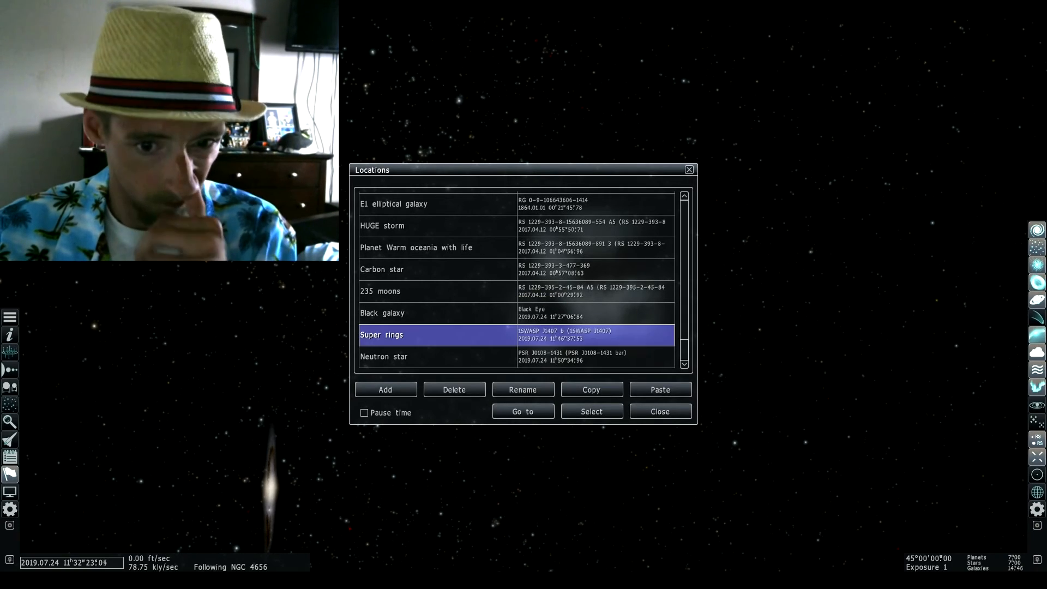
- Go to the Super rings bookmark and zoom until 1SWASP J1407 b's rings fill the view
{"action": "left_click", "coordinate": [522, 411]}
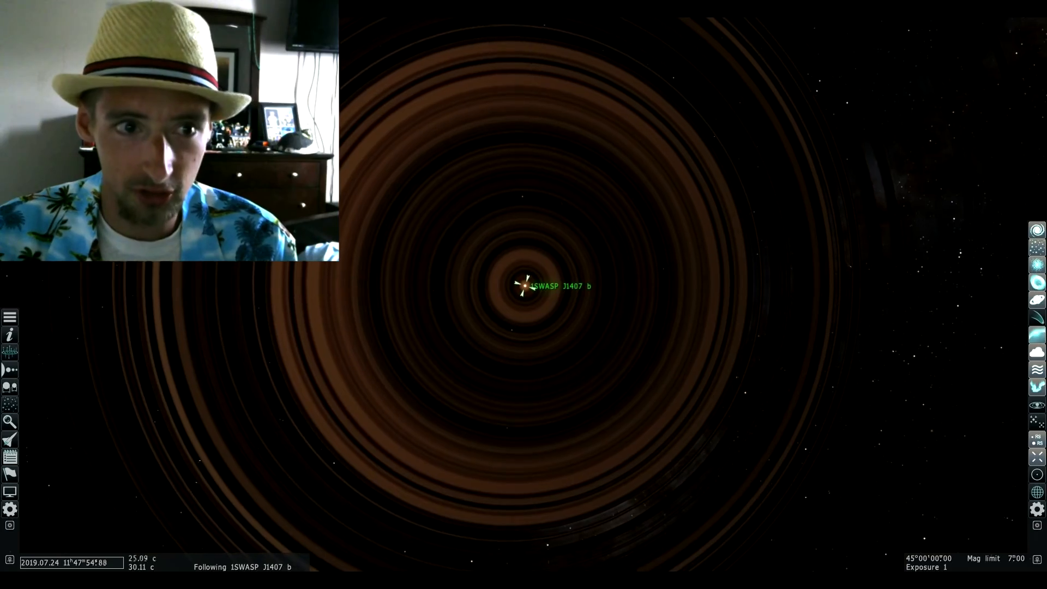
{"action": "scroll", "scroll_direction": "down", "scroll_amount": 3}
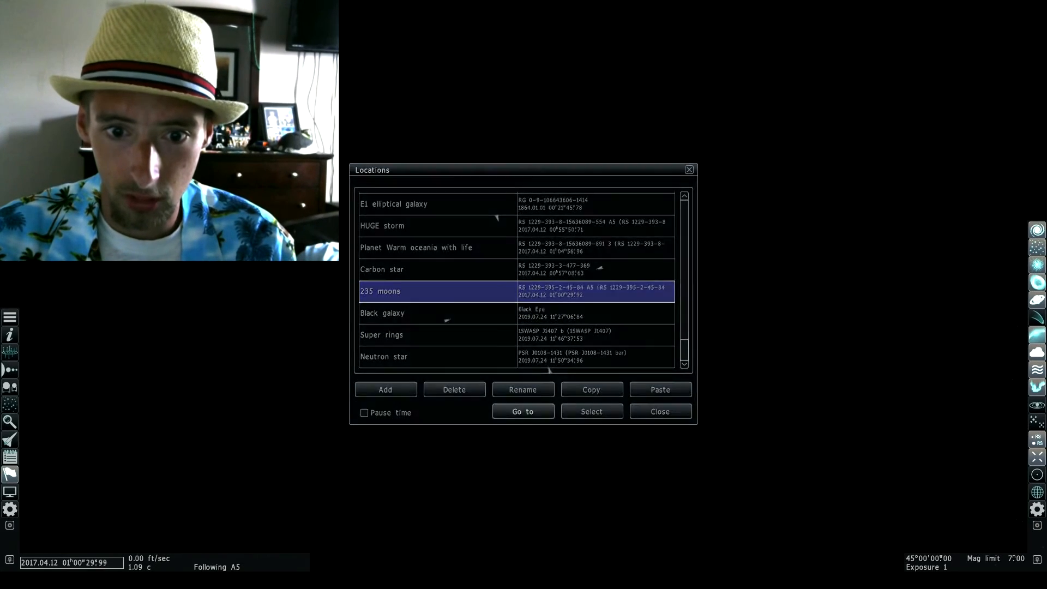
- Go to the 235 moons bookmark in the A5 system
{"action": "left_click", "coordinate": [522, 411]}
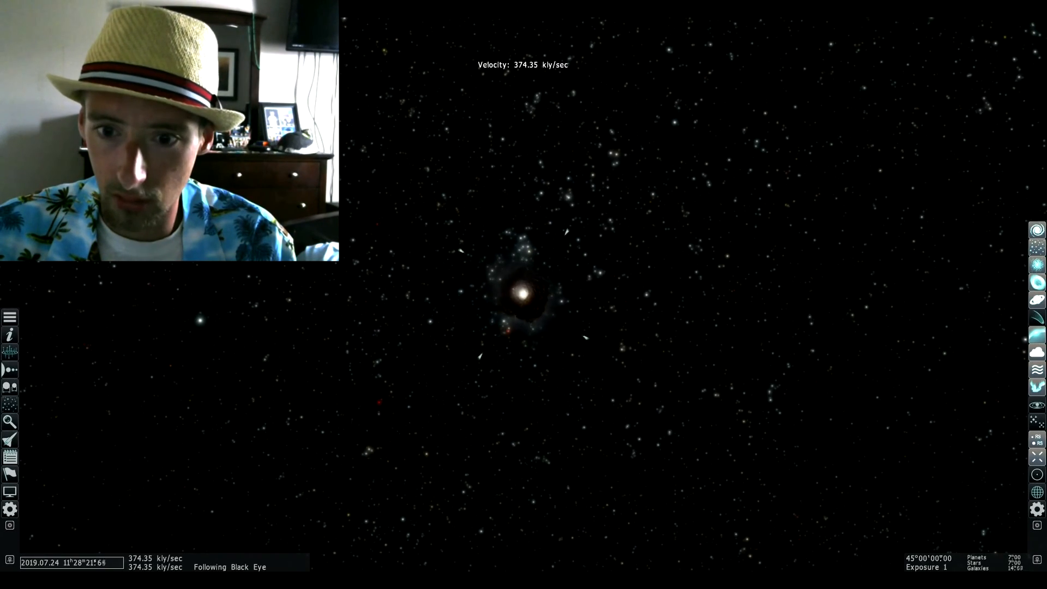
- Scroll the Find object results to reach the Earth entry
{"action": "scroll", "scroll_direction": "down", "scroll_amount": 3}
{"action": "type", "text": "earth"}
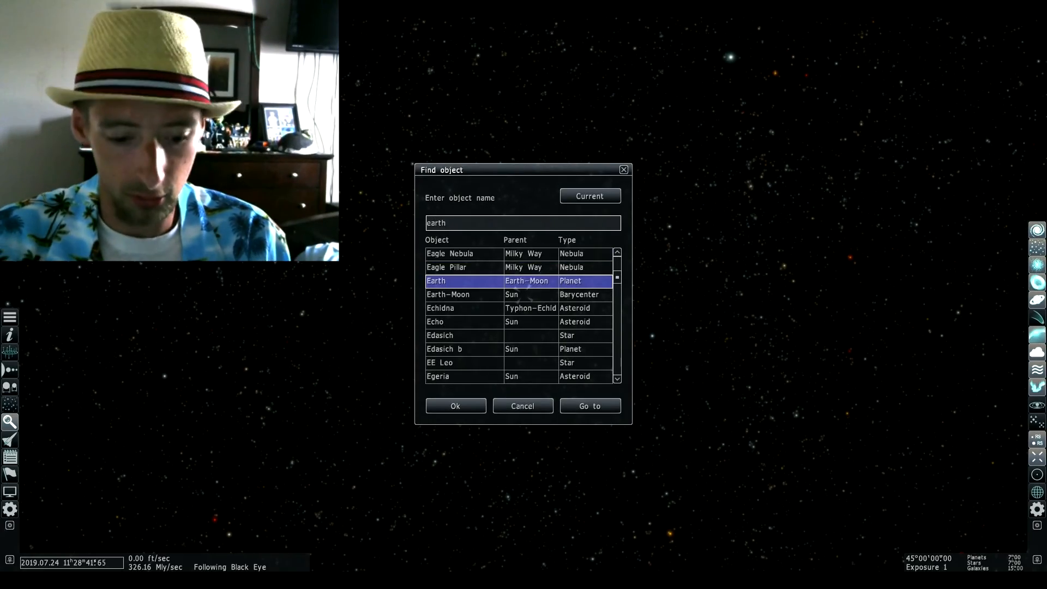
- Go to Earth from the Find object results, leaving the Black Eye galaxy
{"action": "left_click", "coordinate": [589, 405]}
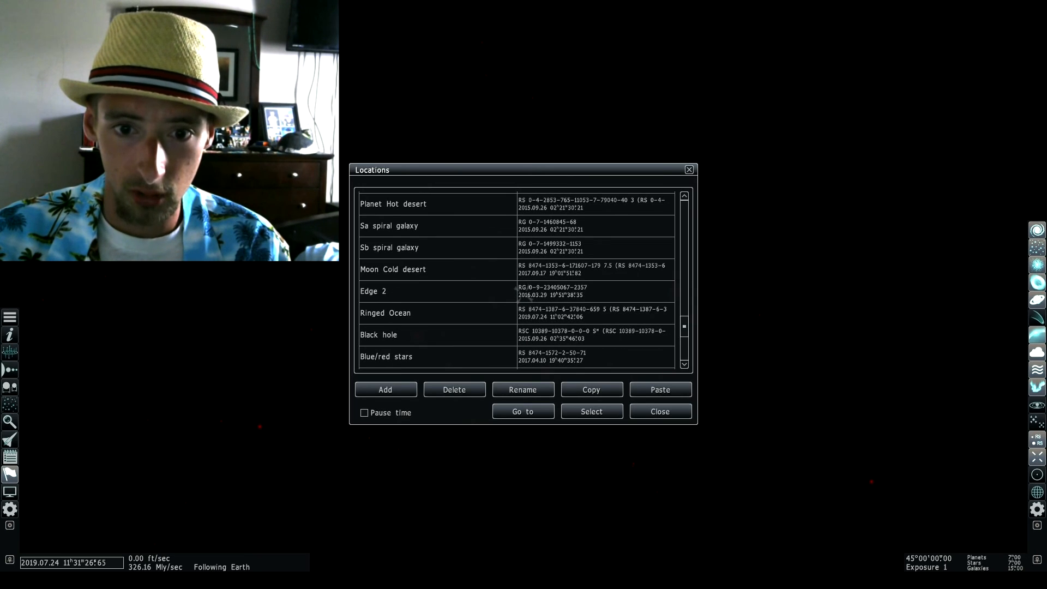
- Visit the Edge 2 and Black hole bookmarks, then scroll to the Edge of the Universe entry
{"action": "left_click", "coordinate": [522, 411]}
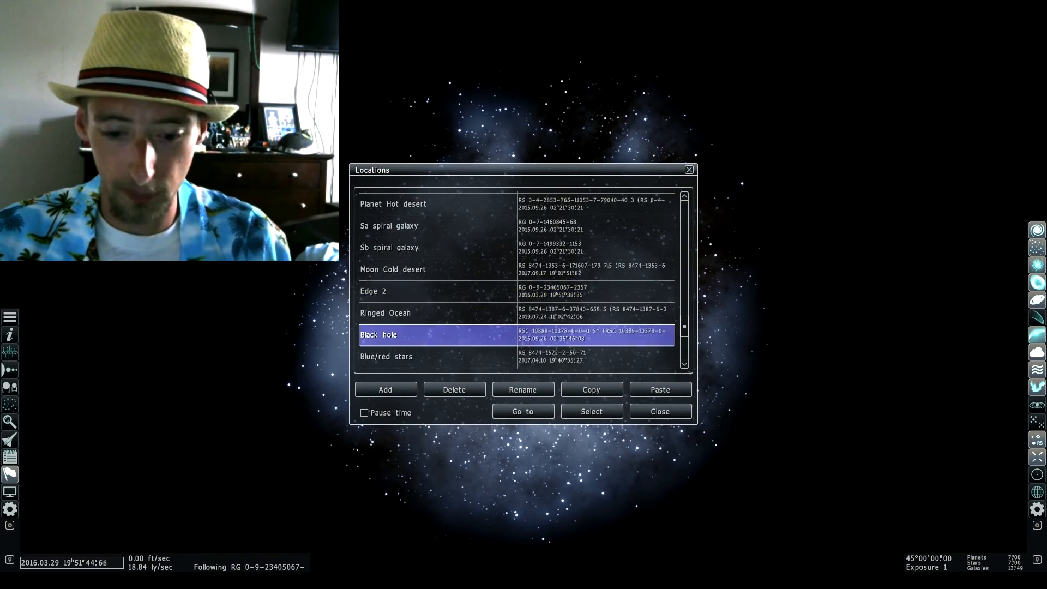
{"action": "left_click", "coordinate": [523, 411]}
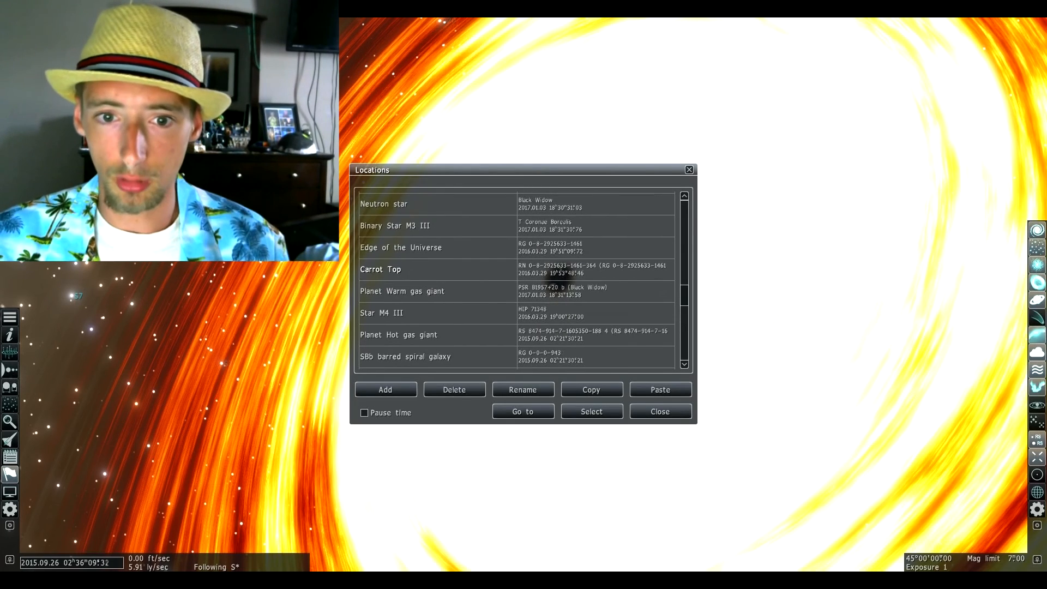
{"action": "scroll", "scroll_direction": "down", "scroll_amount": 3}
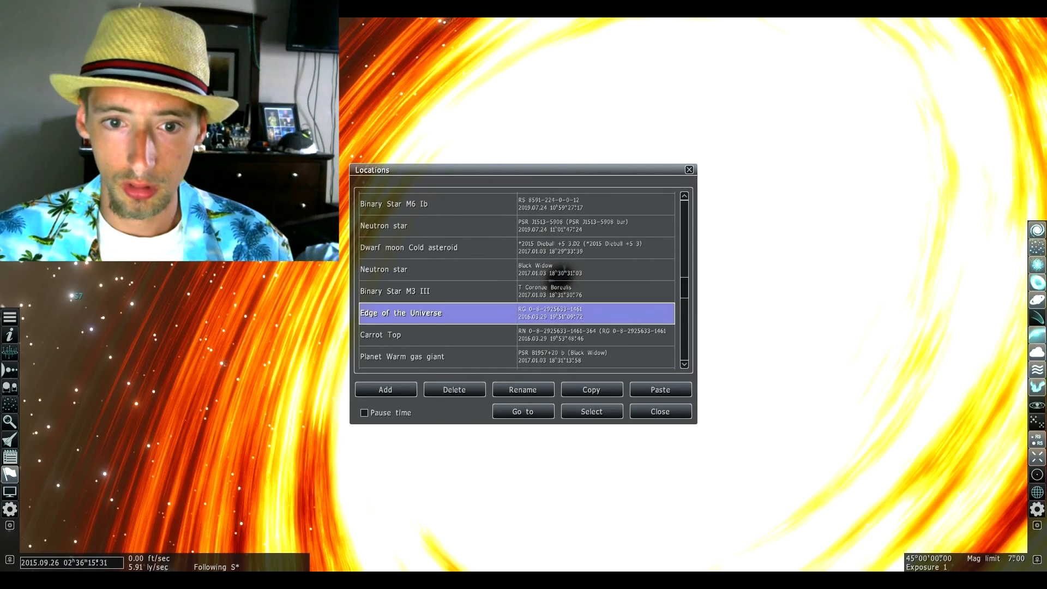
- Go to the Edge of the Universe bookmark and raise star overbright in the Graphics settings
{"action": "left_click", "coordinate": [523, 411]}
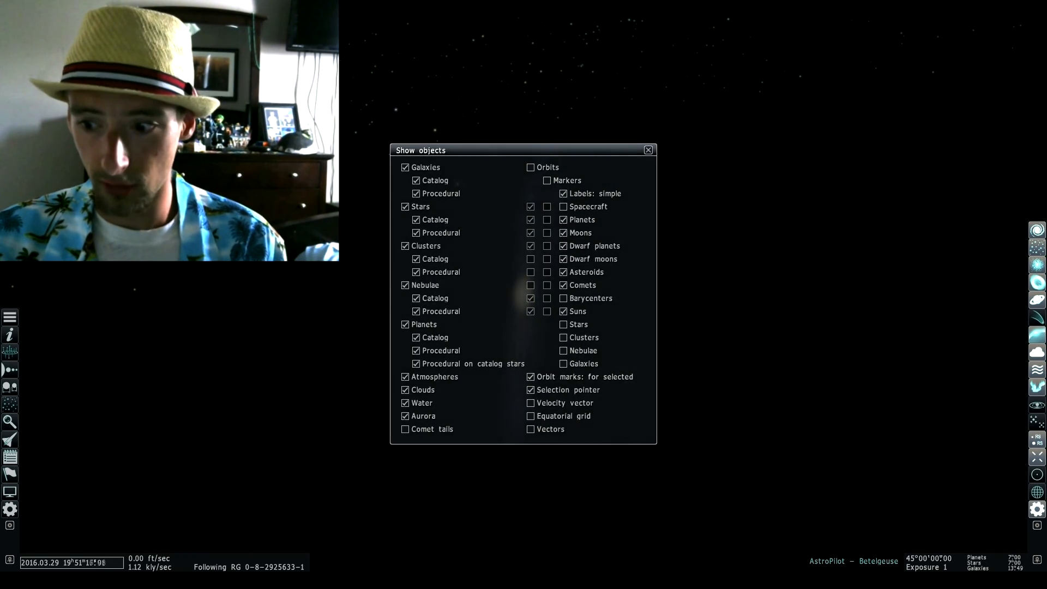
{"action": "left_click", "coordinate": [647, 149]}
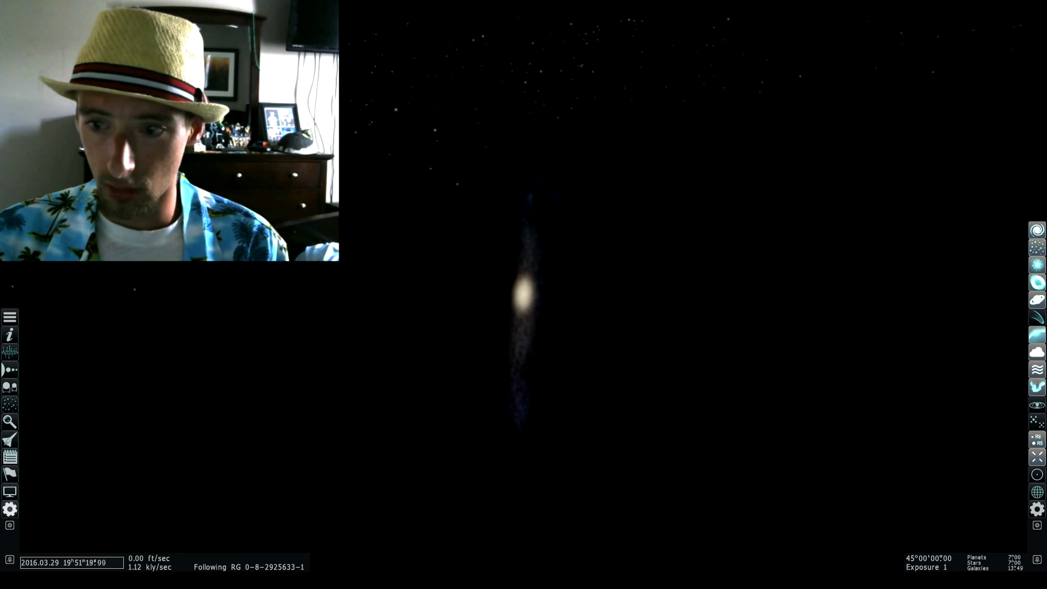
{"action": "left_click", "coordinate": [9, 508]}
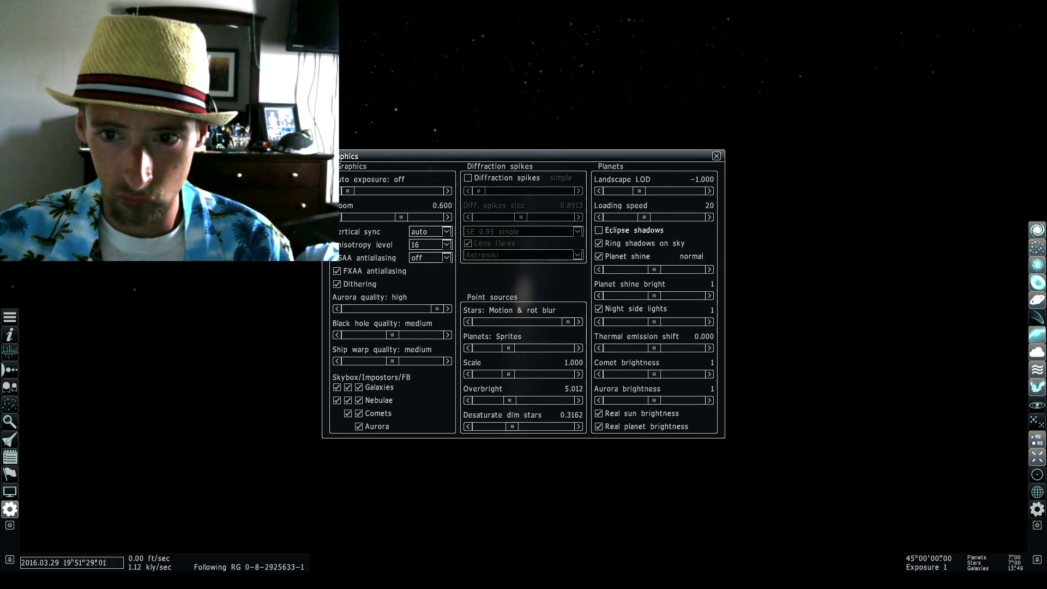
{"action": "left_click_drag", "start_coordinate": [509, 401], "coordinate": [576, 400]}
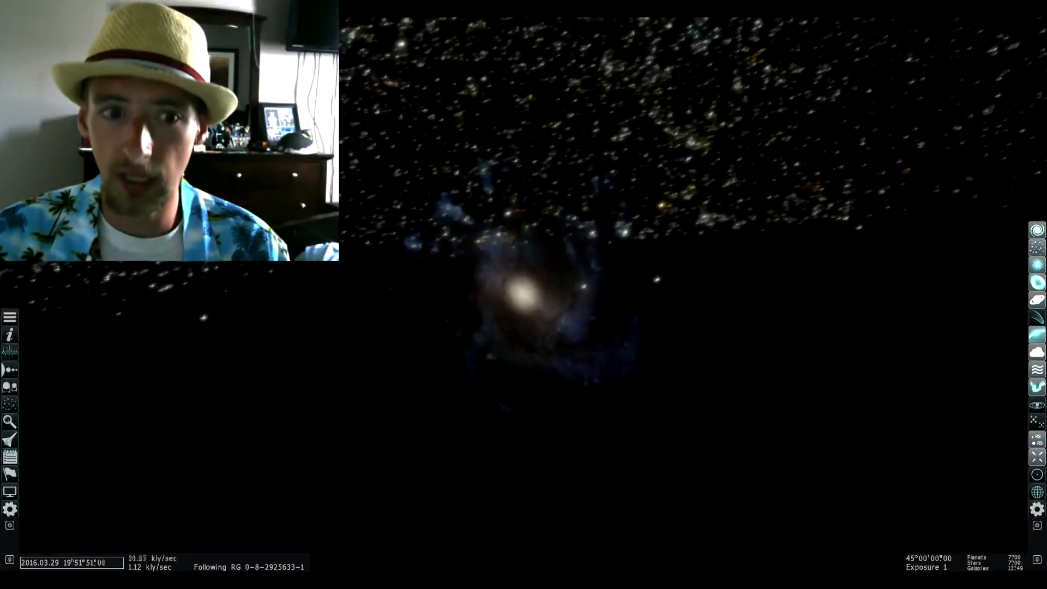
- Fly toward the spiral galaxy's core until densely packed stars fill the view
{"action": "right_click", "coordinate": [665, 259]}
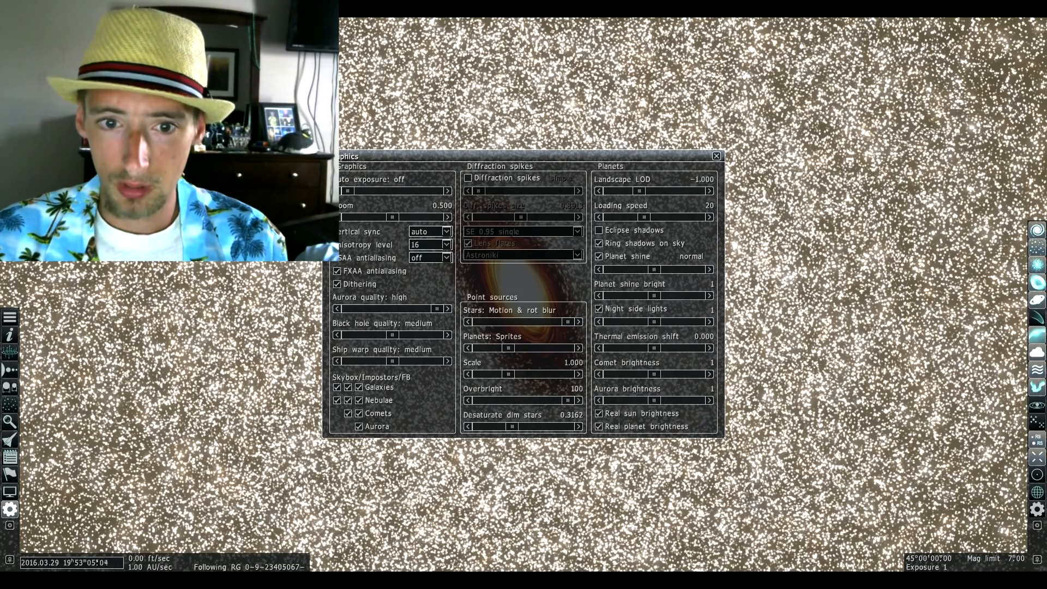
- Lower star overbright from 100 to about 5.6 and dismiss the Graphics settings
{"action": "left_click_drag", "start_coordinate": [575, 400], "coordinate": [554, 400]}
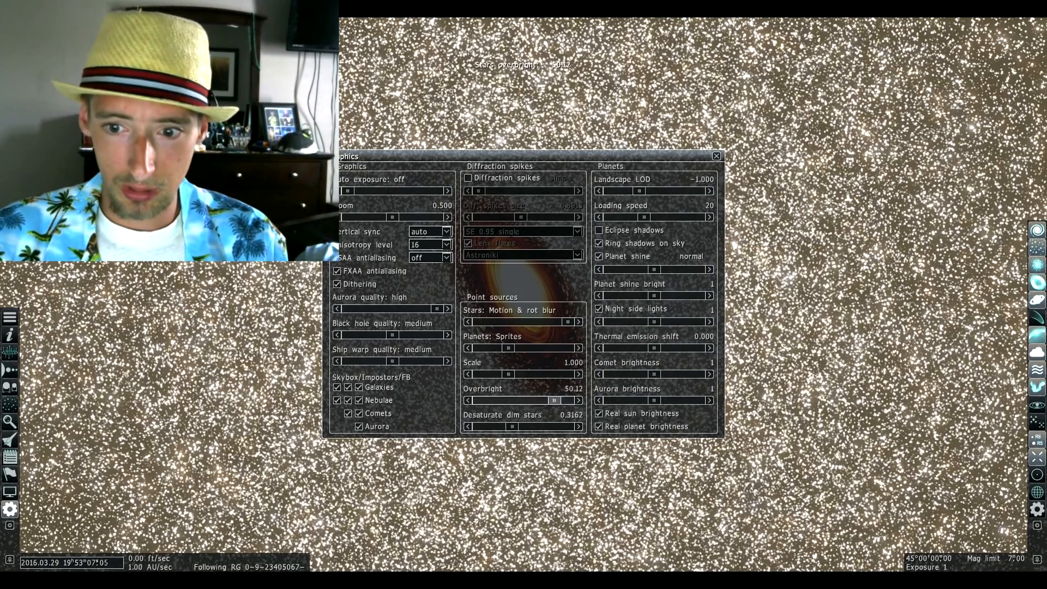
{"action": "left_click_drag", "start_coordinate": [554, 401], "coordinate": [511, 401]}
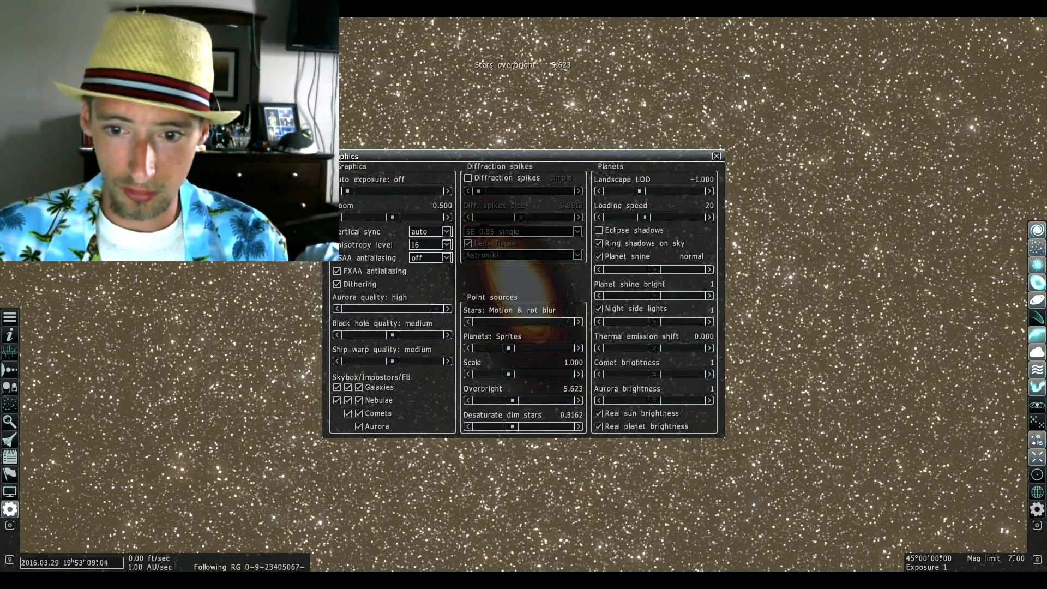
{"action": "left_click", "coordinate": [718, 156]}
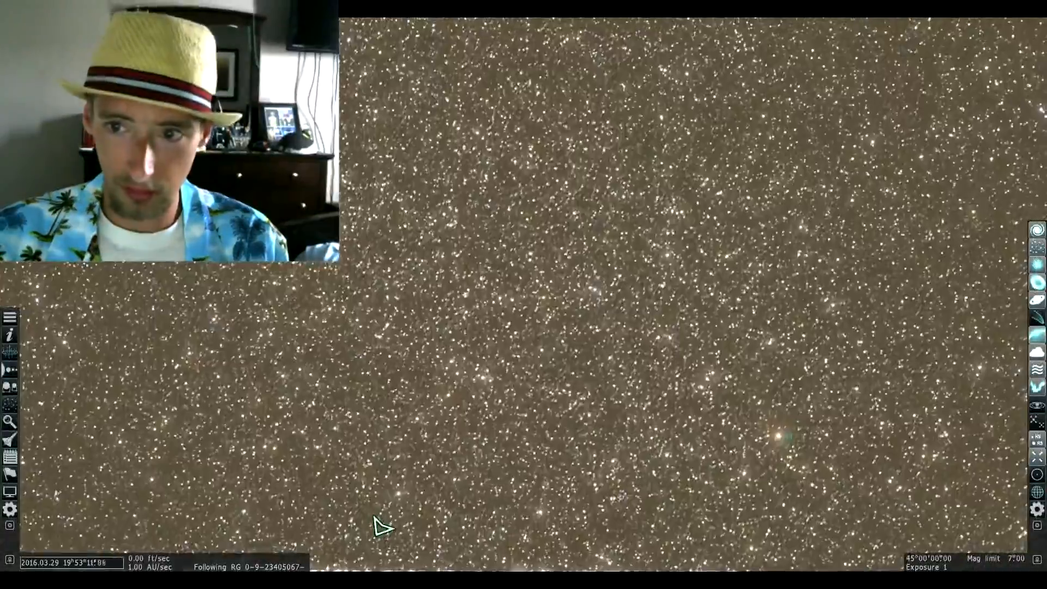